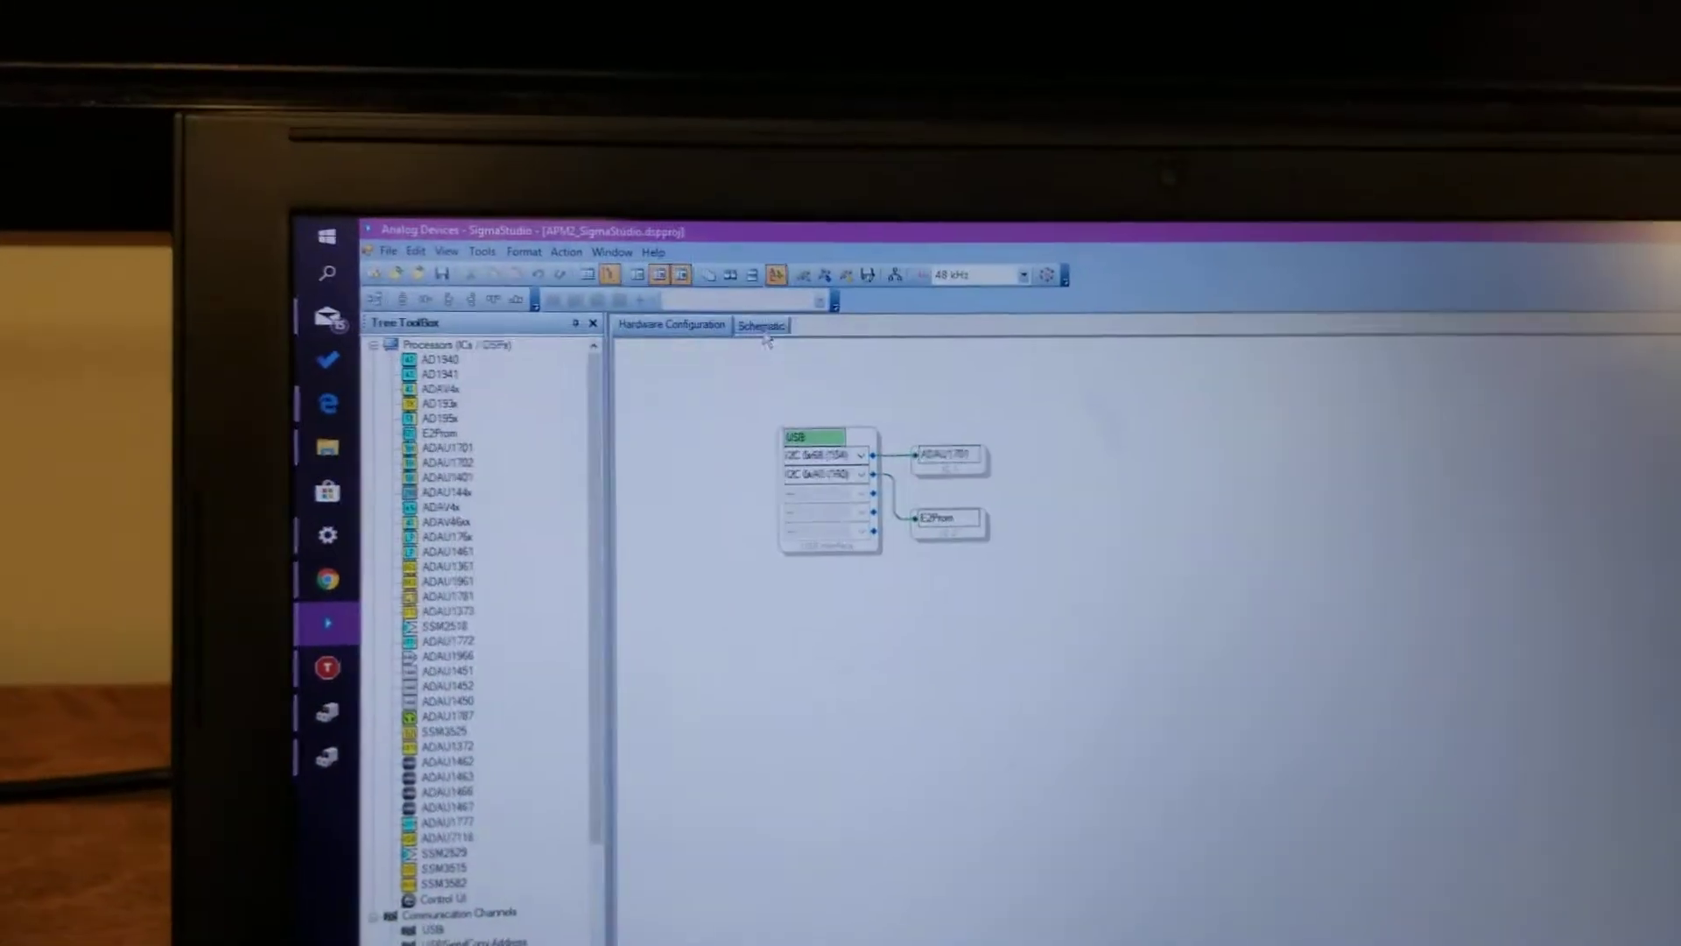
Switch from the Hardware Configuration view to the APM2 project's Schematic view.
click(758, 326)
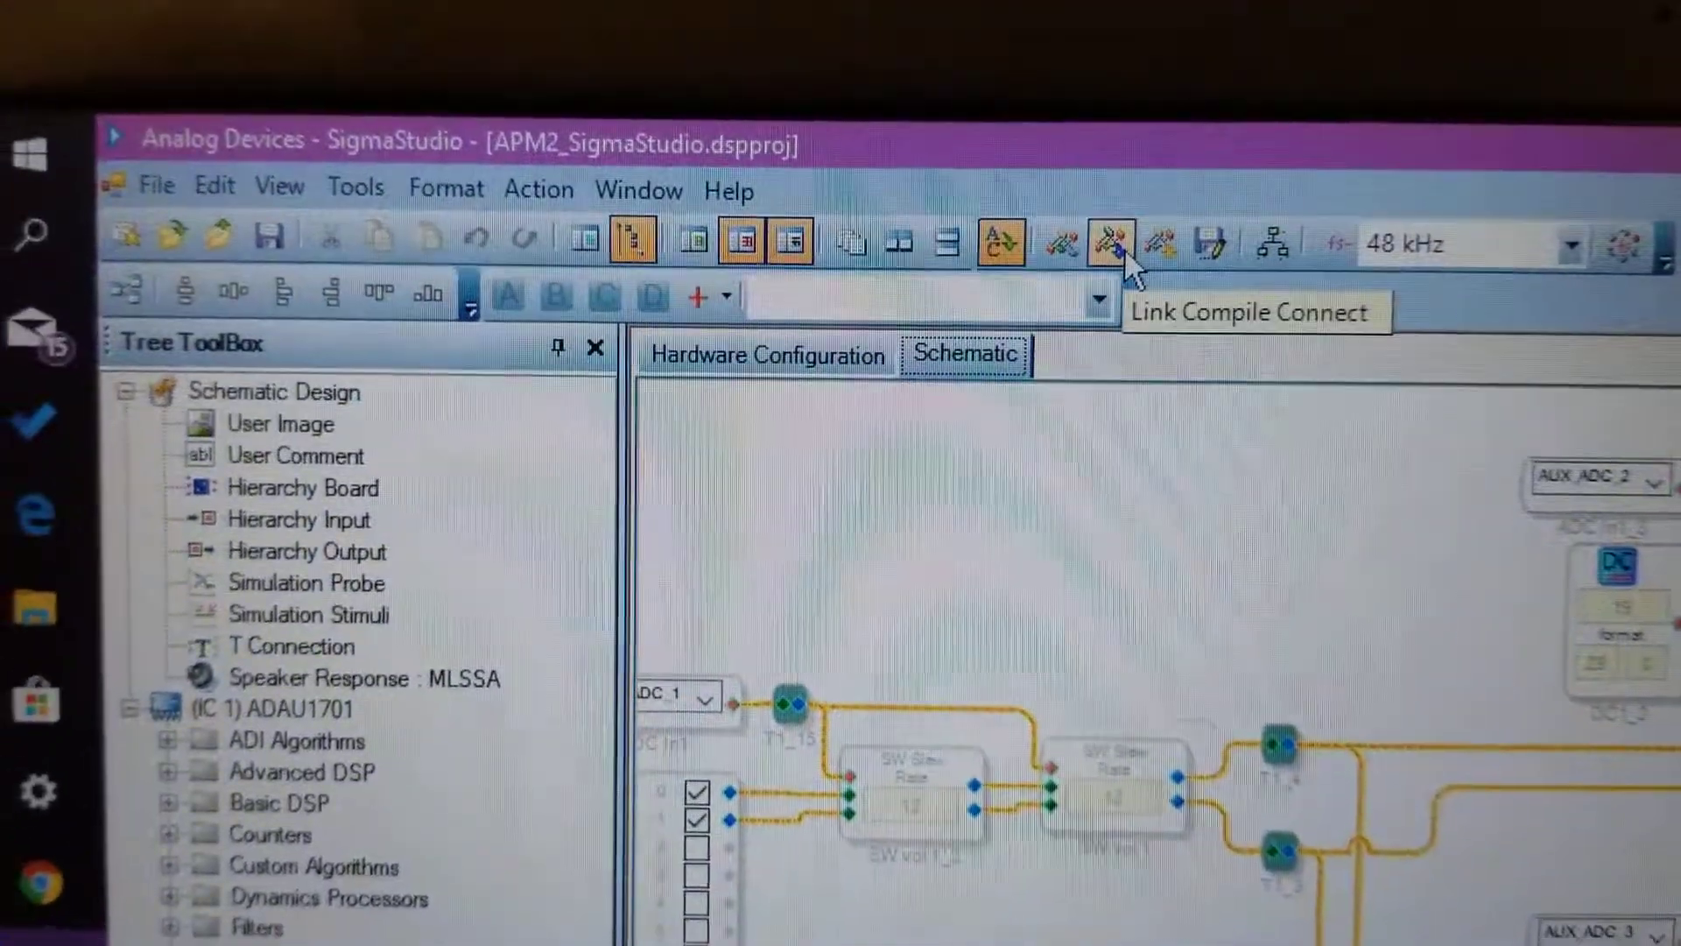
click(1110, 240)
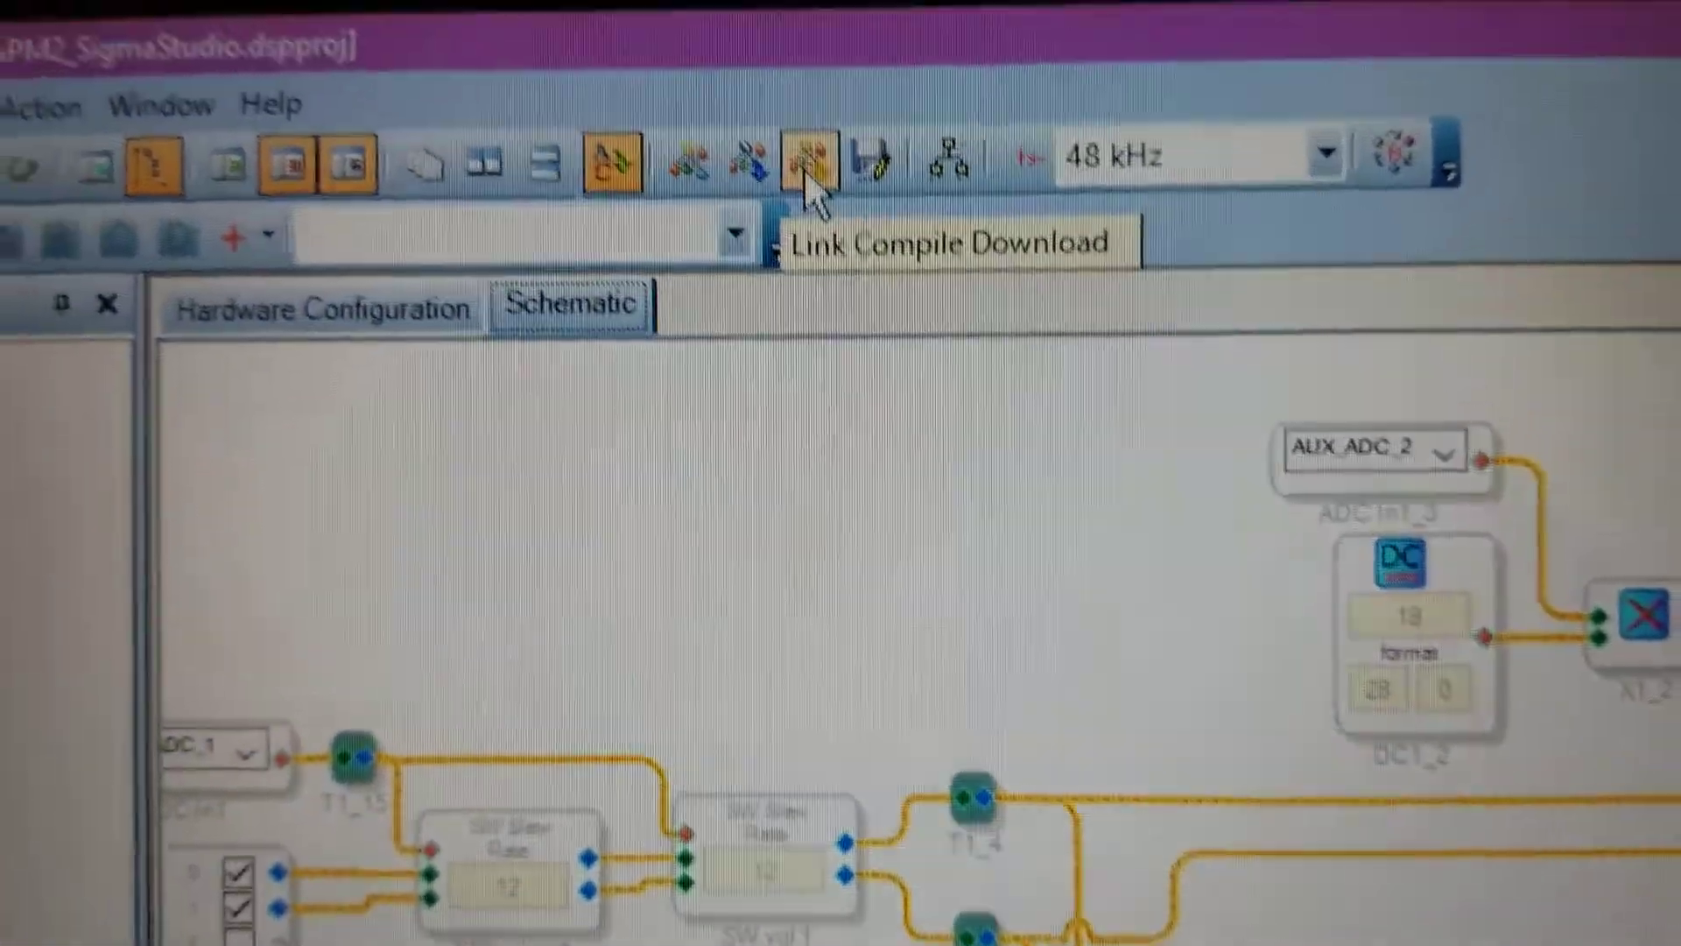
Run Link Compile Download twice; the attempt ends in a dismissed USB Communication Failure message.
click(806, 163)
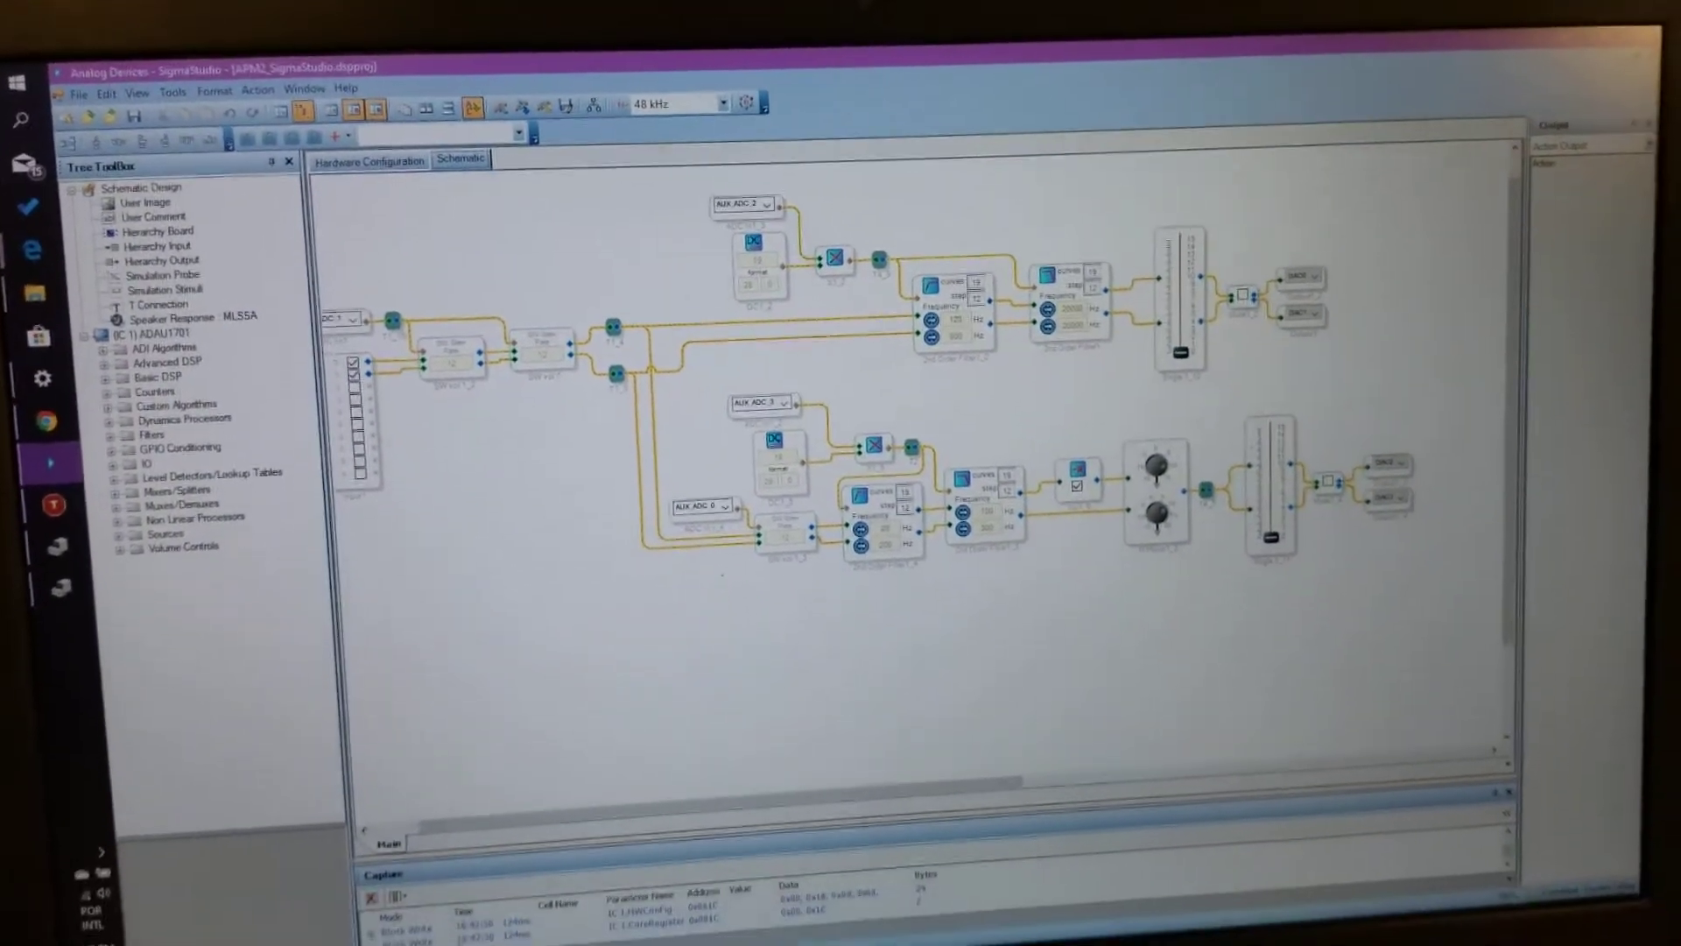
click(76, 93)
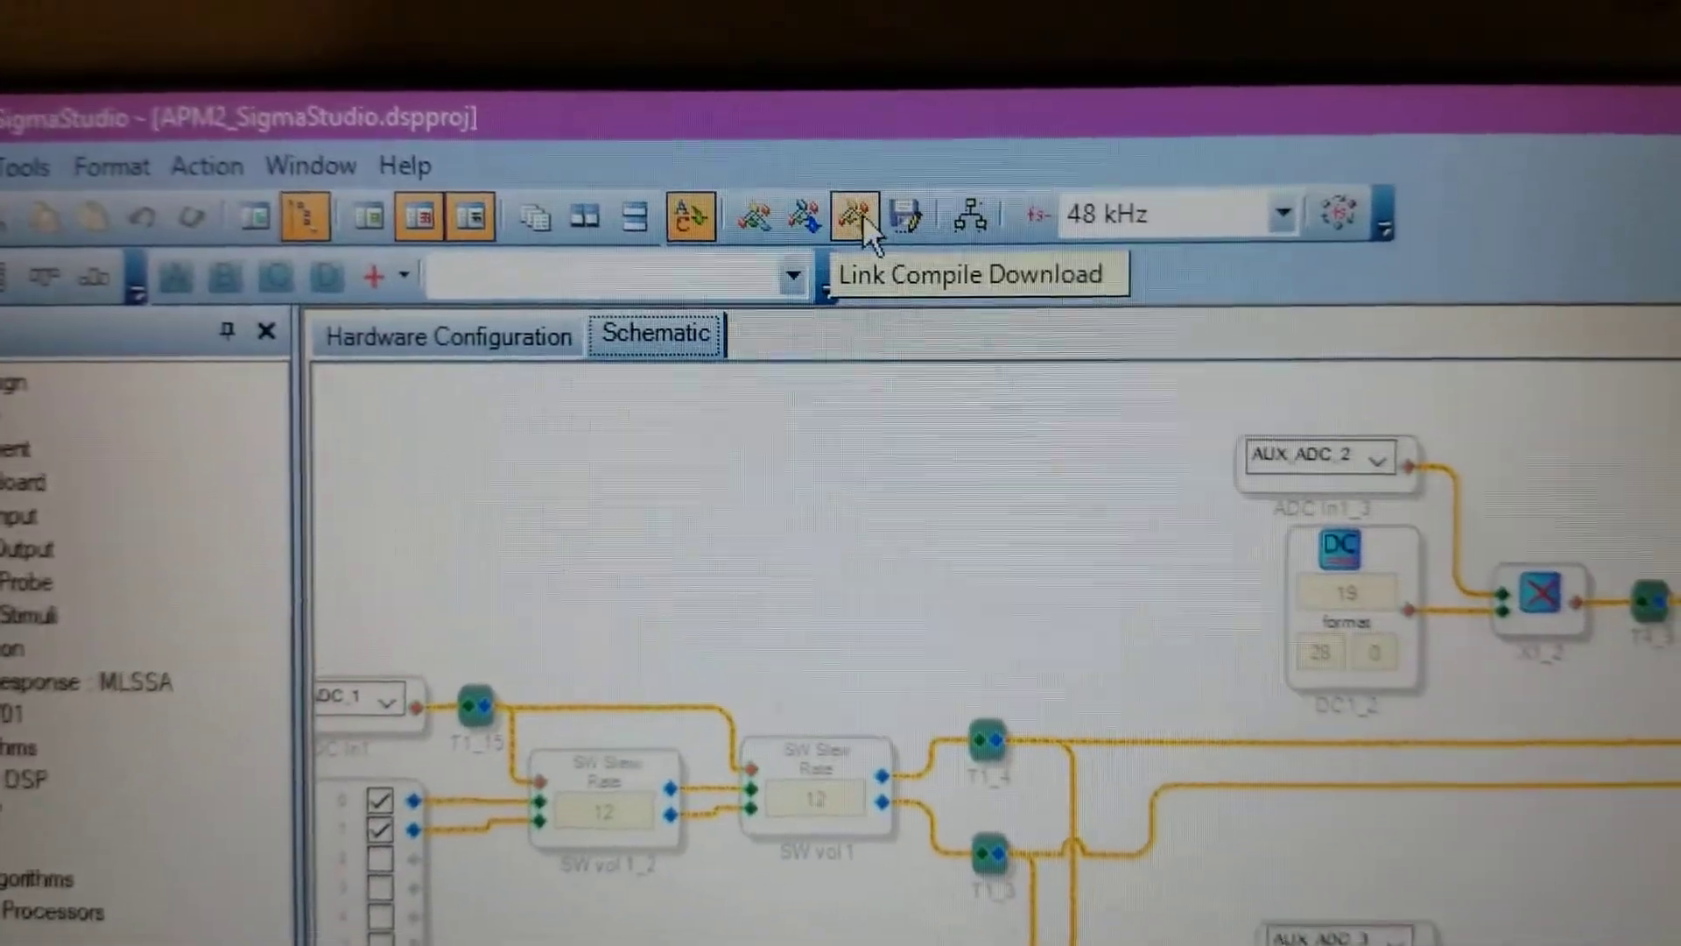
click(856, 214)
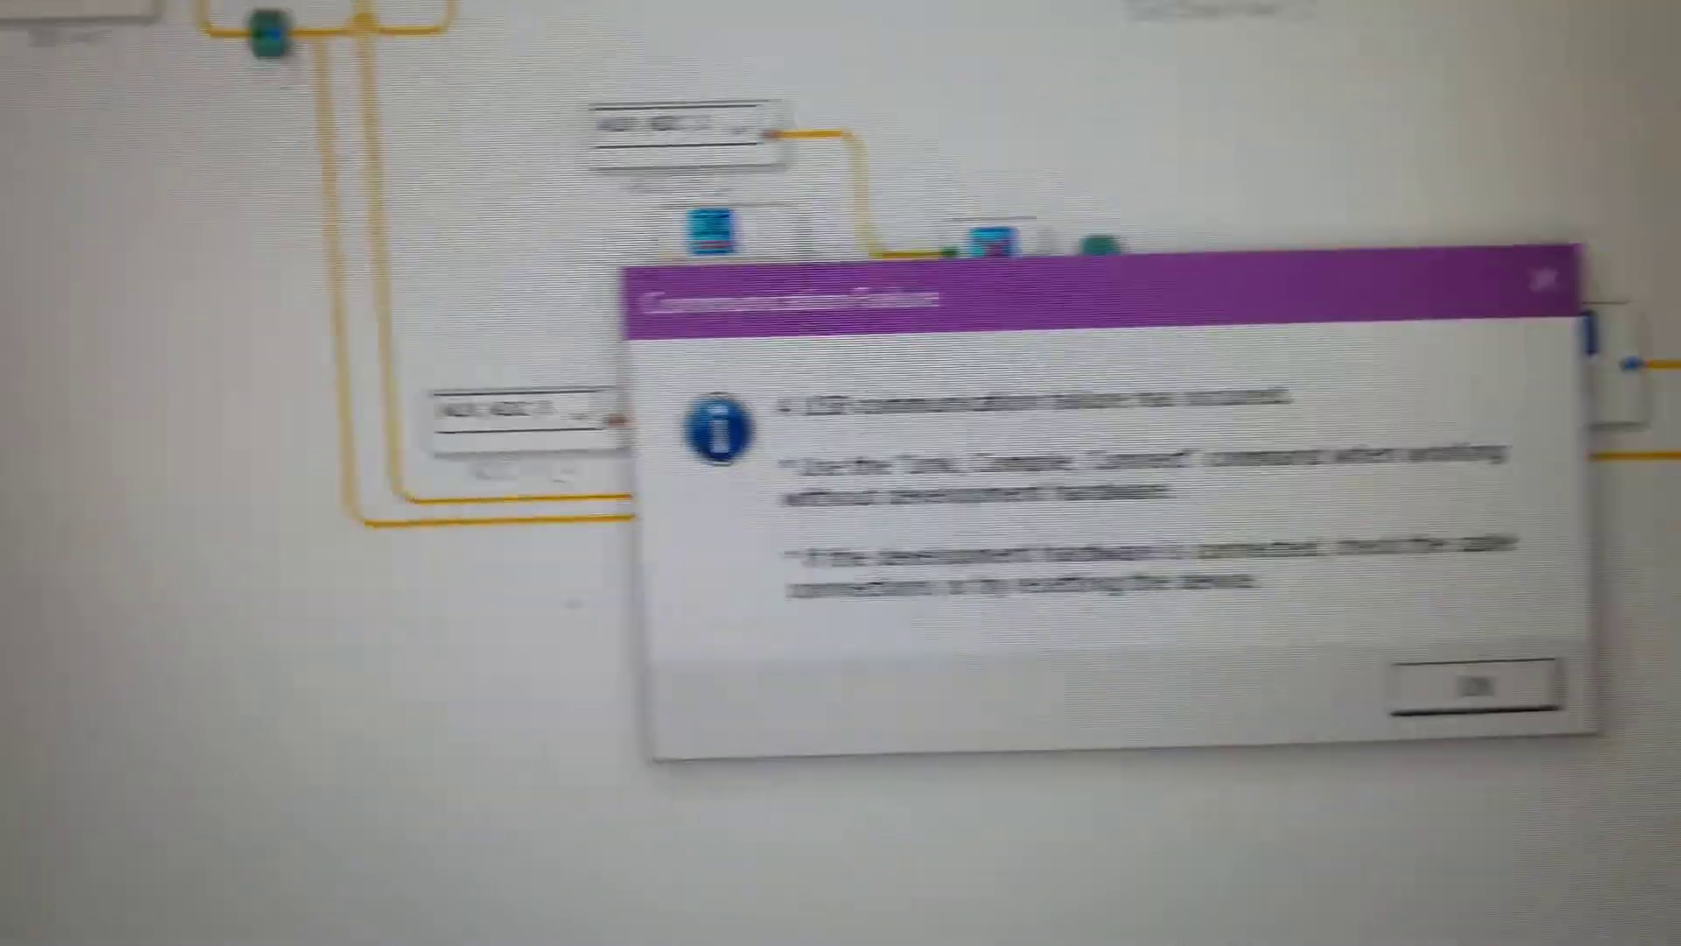
click(1459, 683)
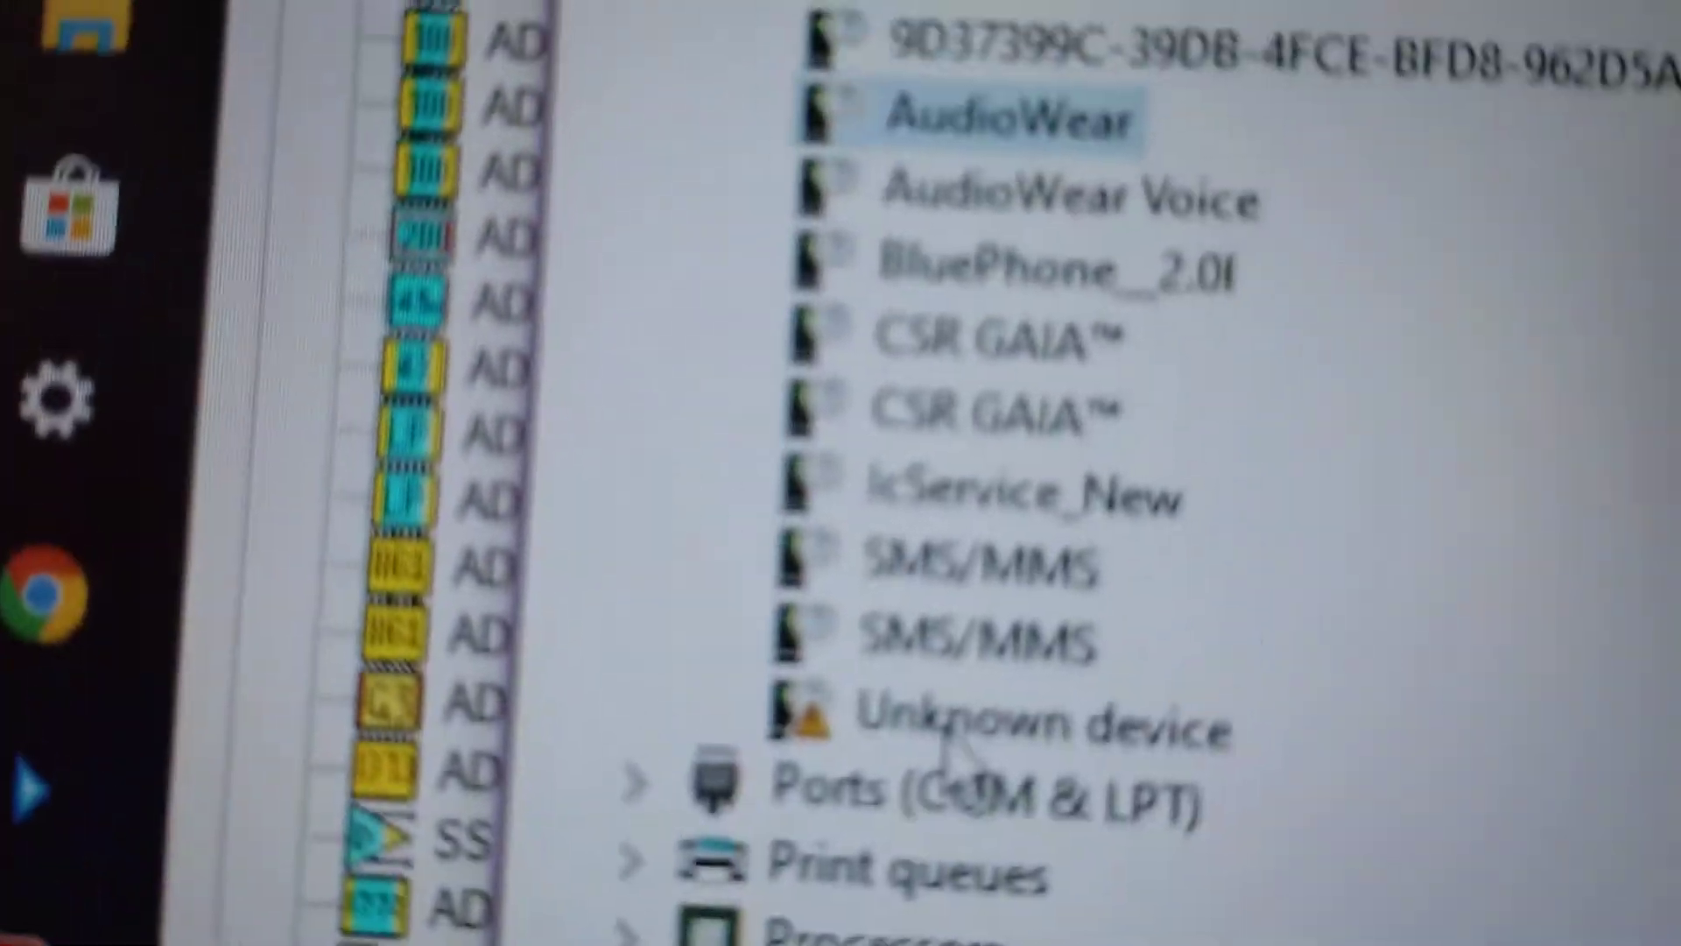
scroll(down, 3)
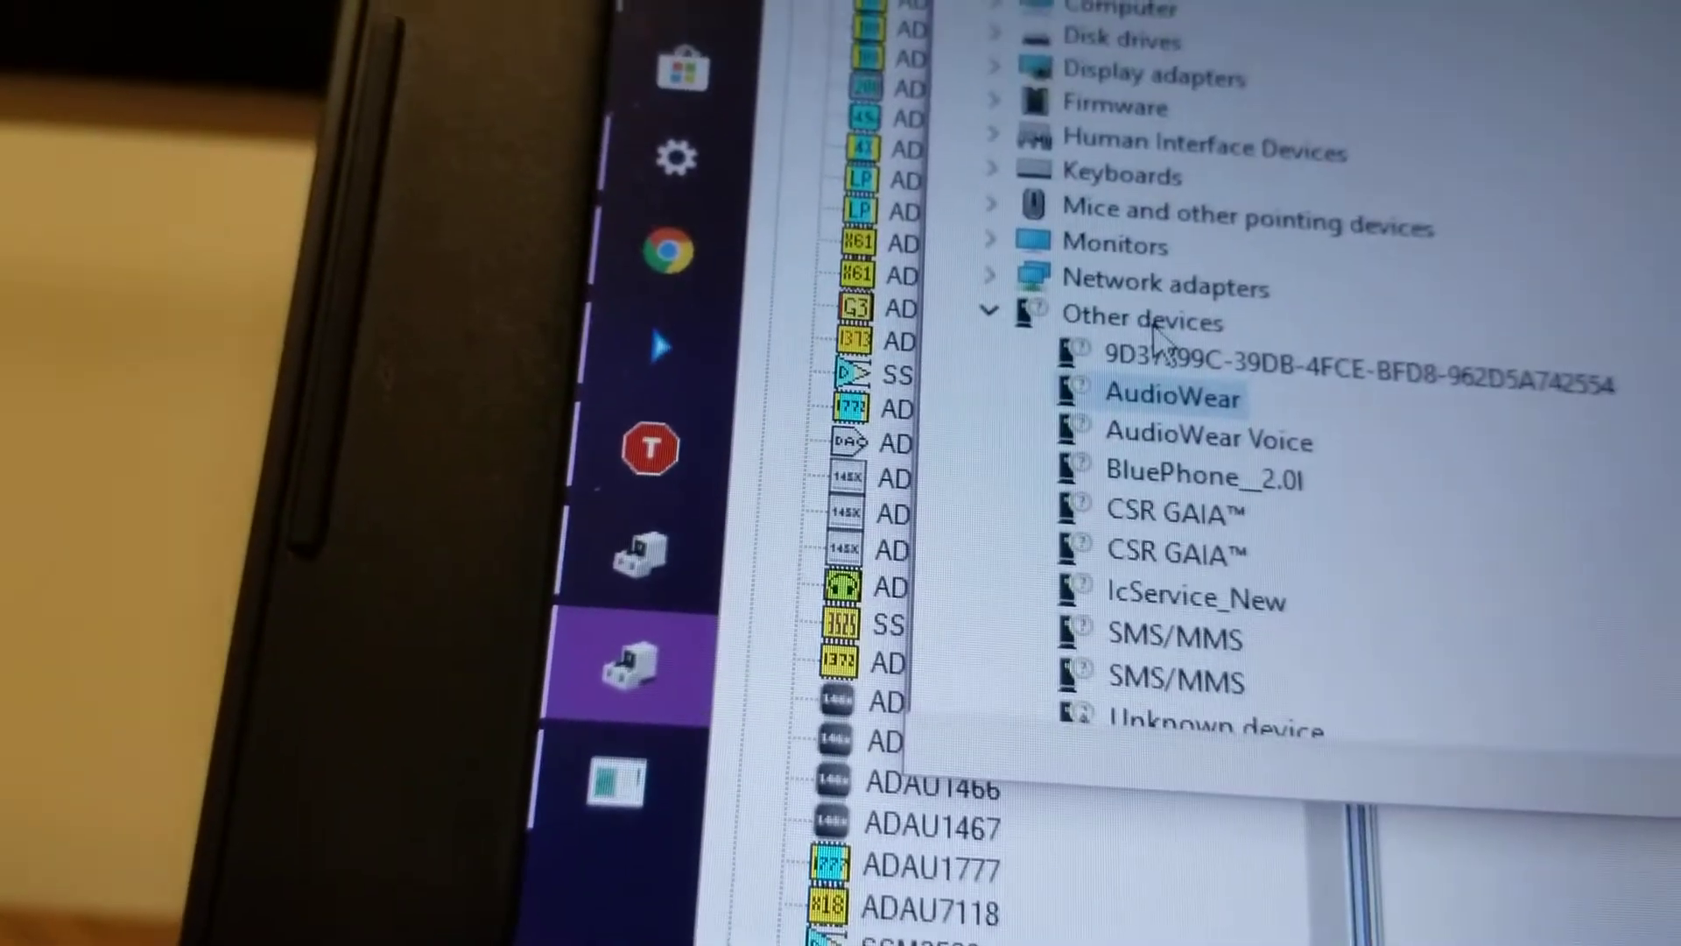
scroll(down, 3)
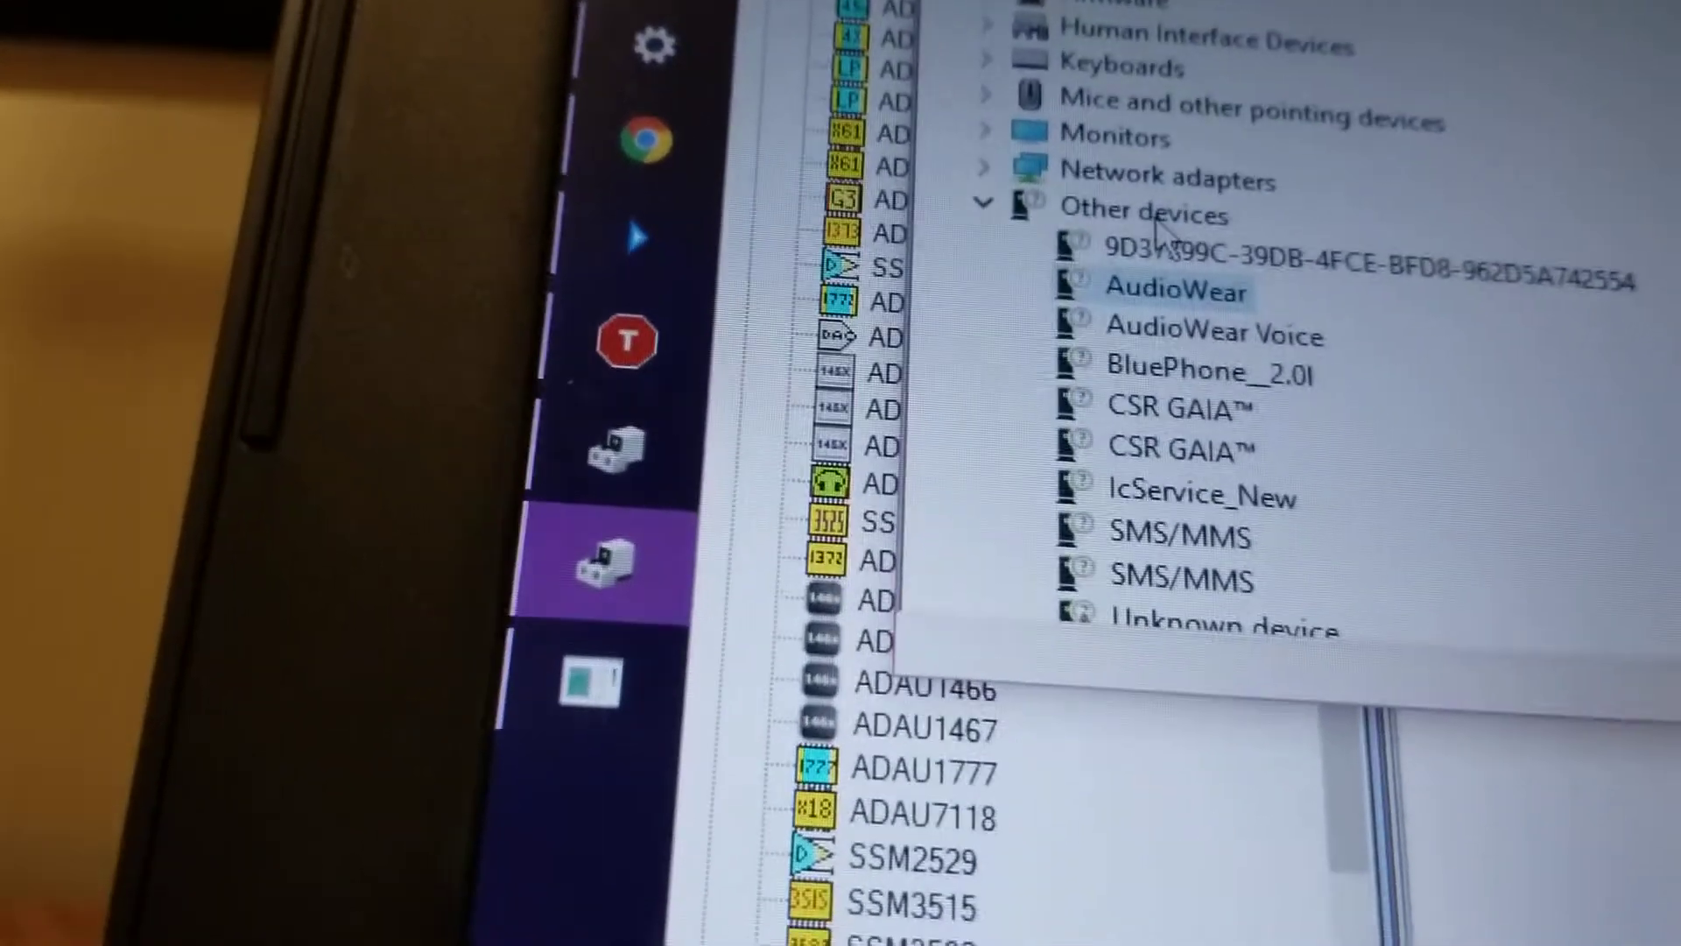